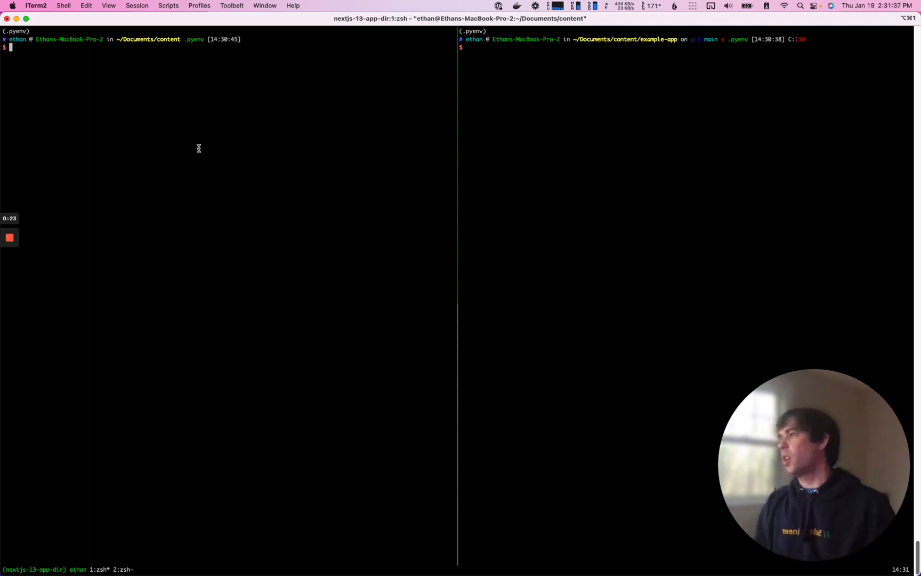
Generate a Next.js project named example-app with yarn create next-app and enter its folder.
text(yarn create next-app)
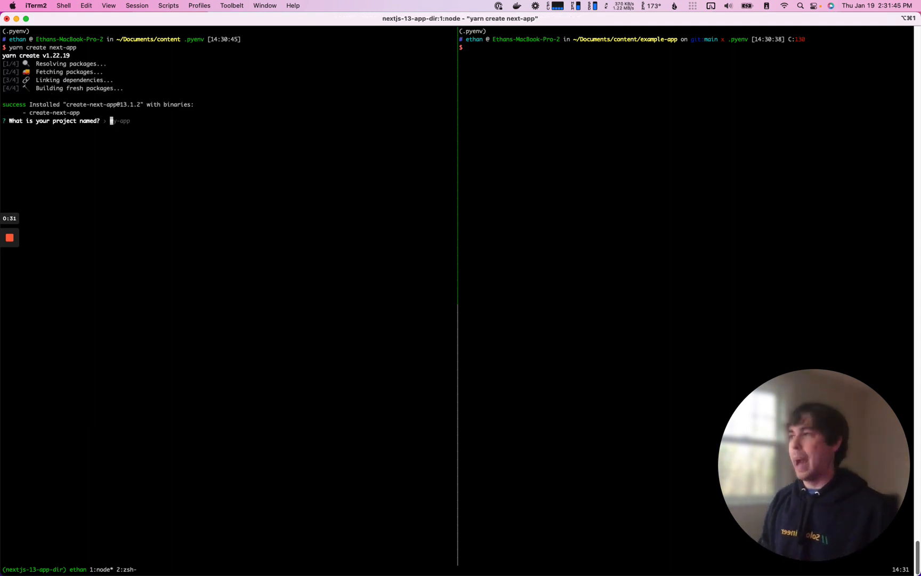
text(exam)
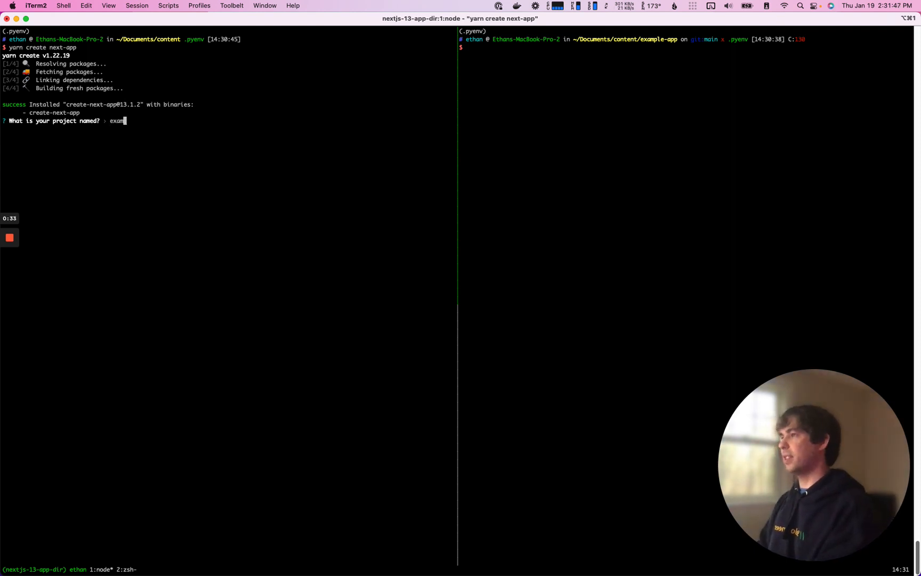
text(ple-)
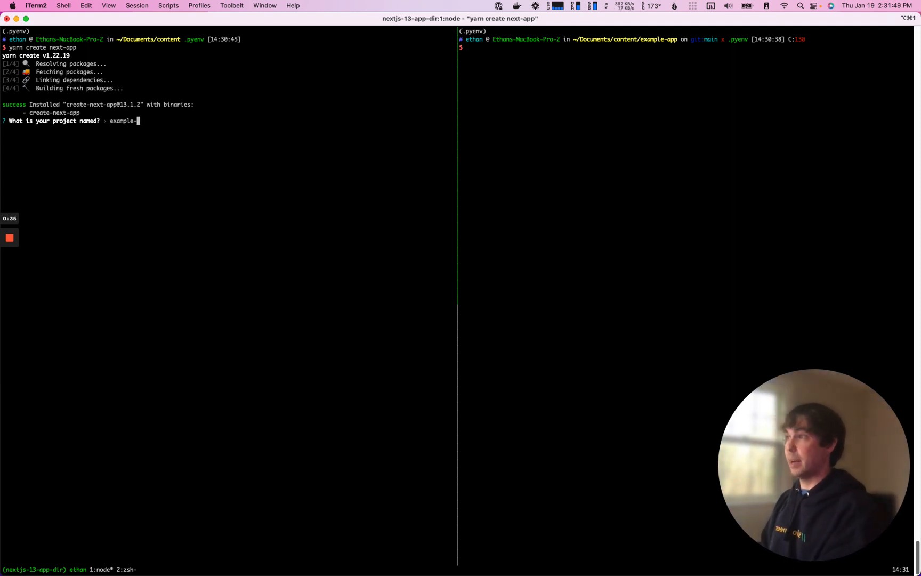
key(Enter)
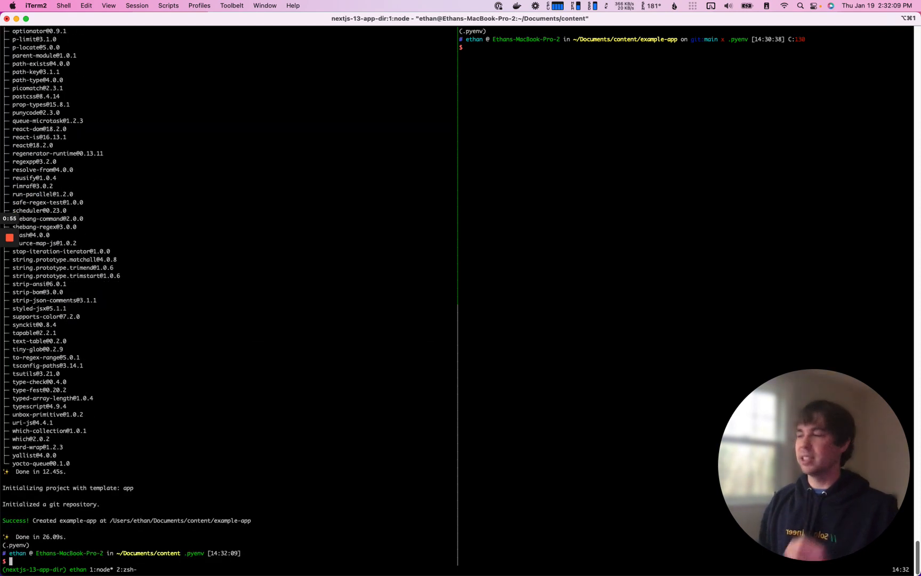
text(cd example-app)
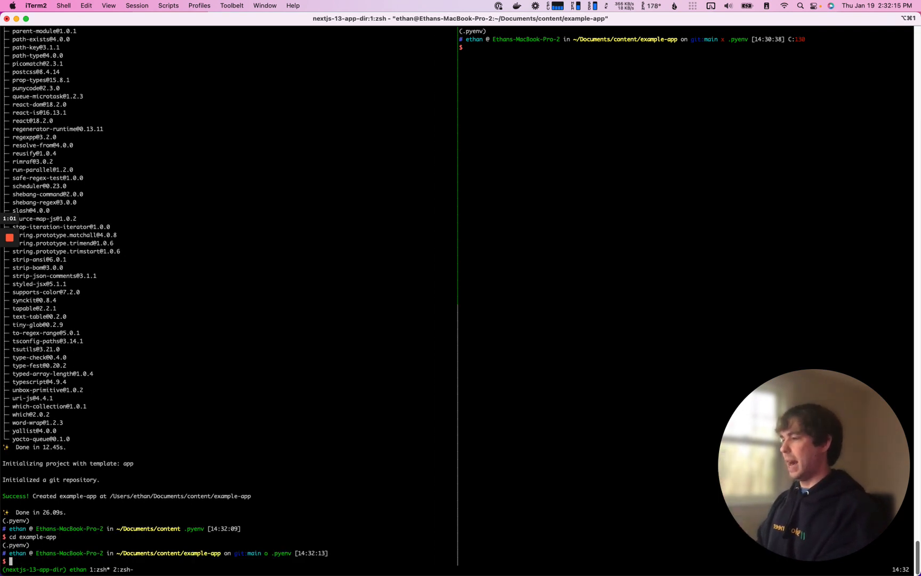
Start the dev server with yarn dev on localhost:3000 and move back up a folder.
text(yarnd ev)
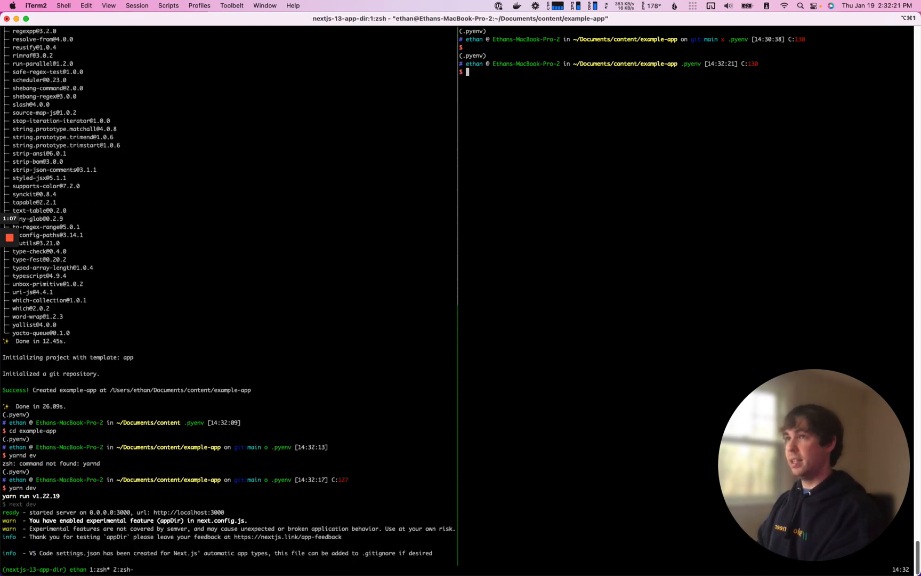
text(cd ../)
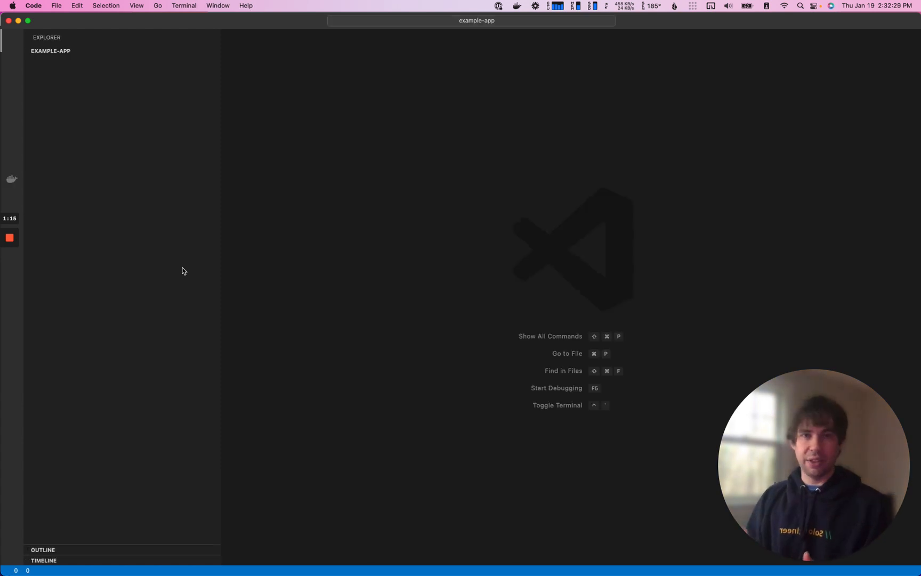
Review next.config.js, tsconfig.json and pages/api/hello.ts, then expand the app folder.
click(51, 51)
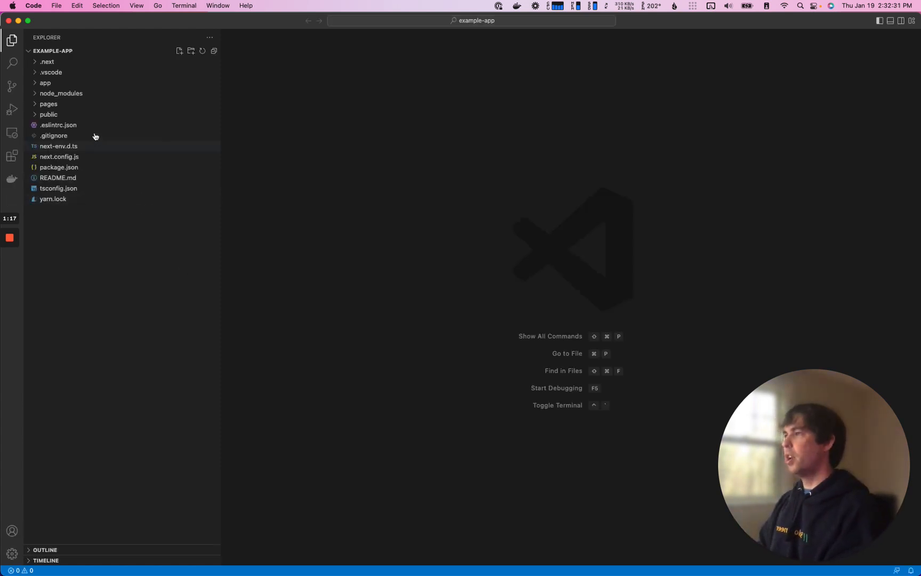
click(50, 114)
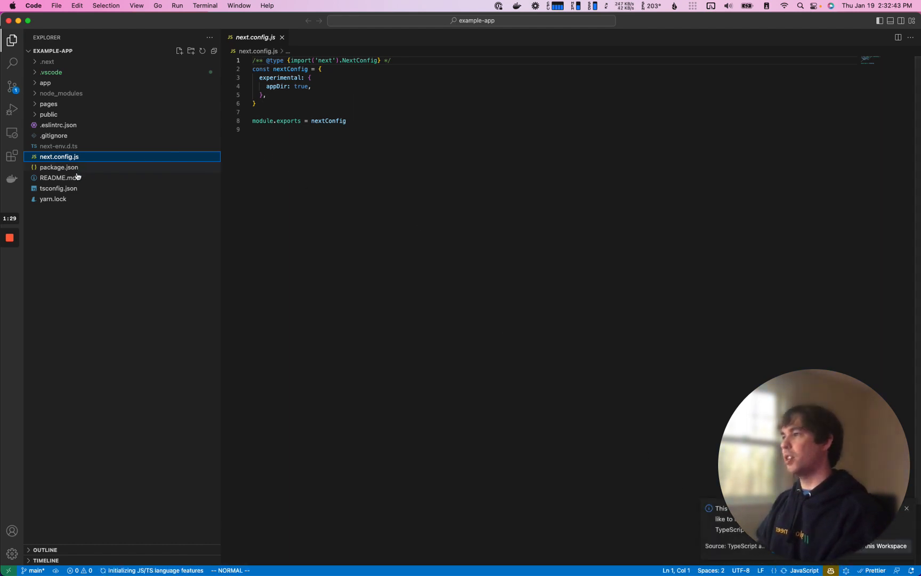
click(57, 189)
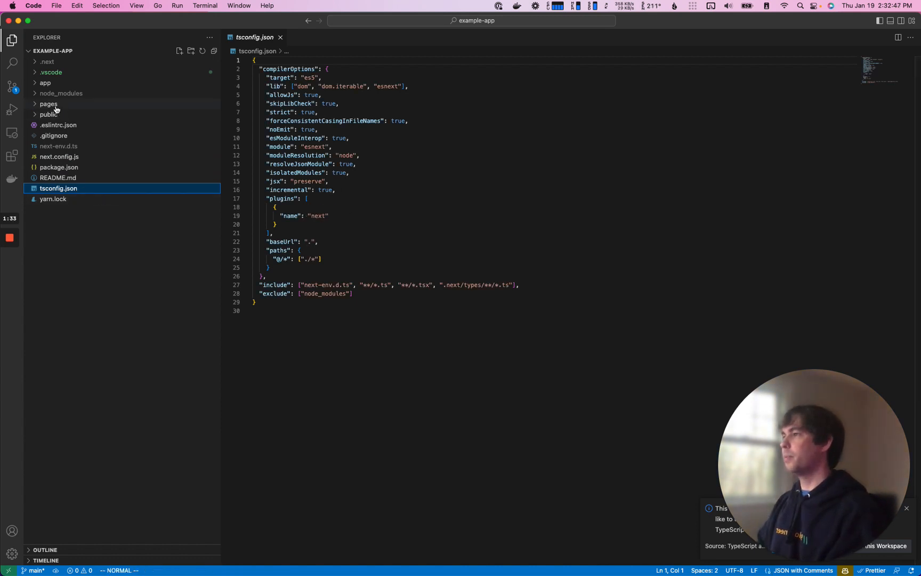
click(48, 104)
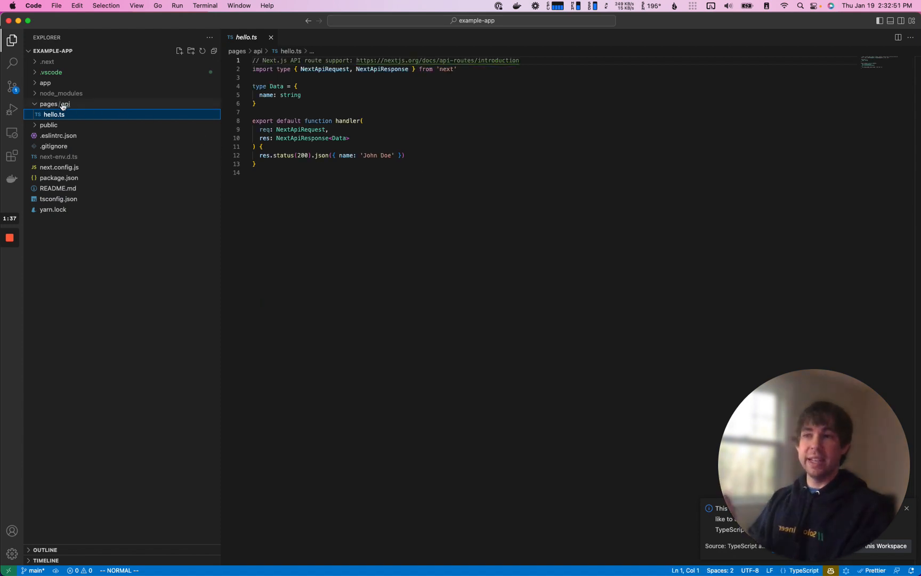
mouse_move(53, 114)
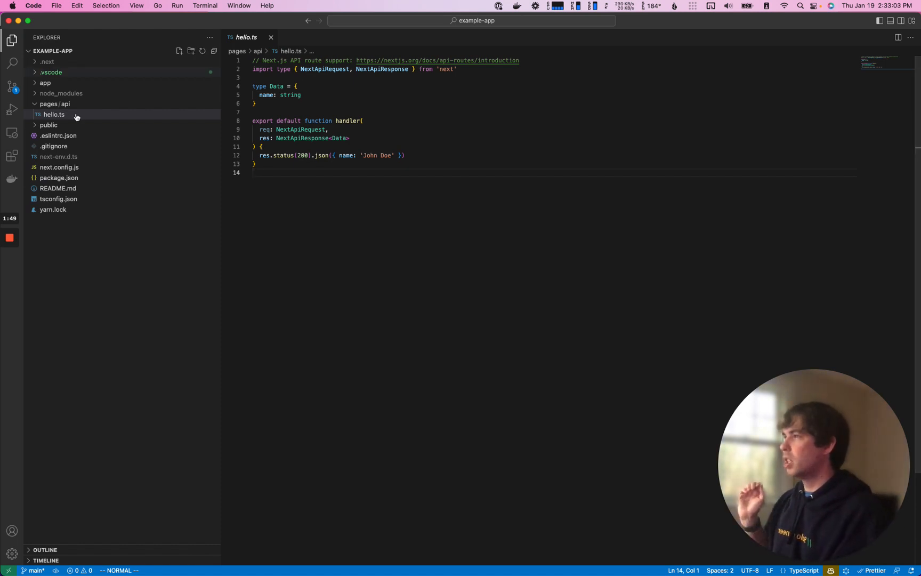
click(45, 84)
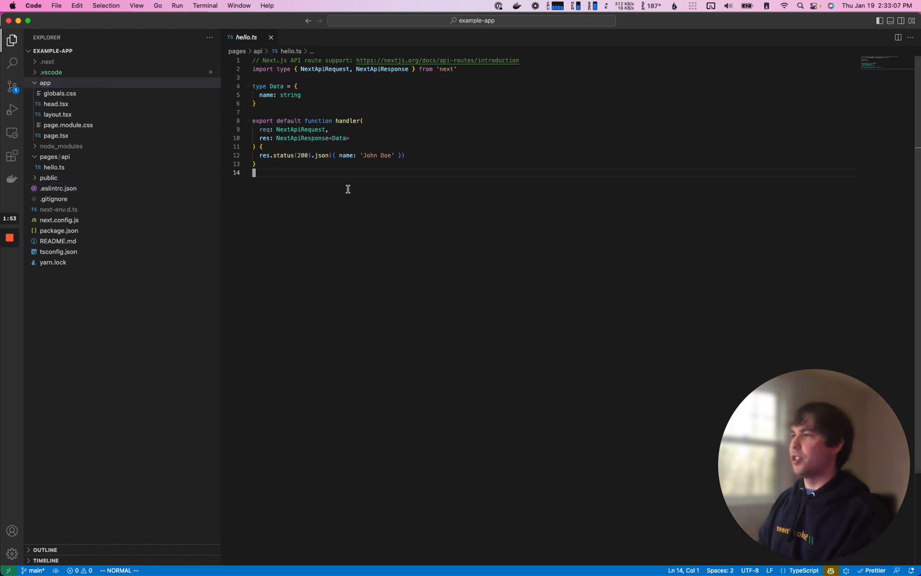
Show localhost:3000 in the Simple Browser docked beside hello.ts and undo the stray edit.
key(Cmd+Shift+P)
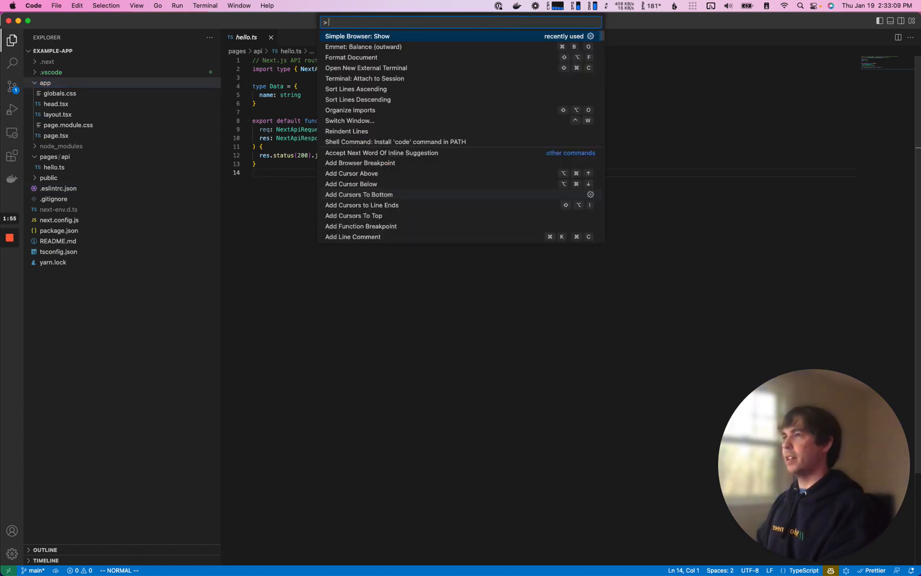
click(358, 36)
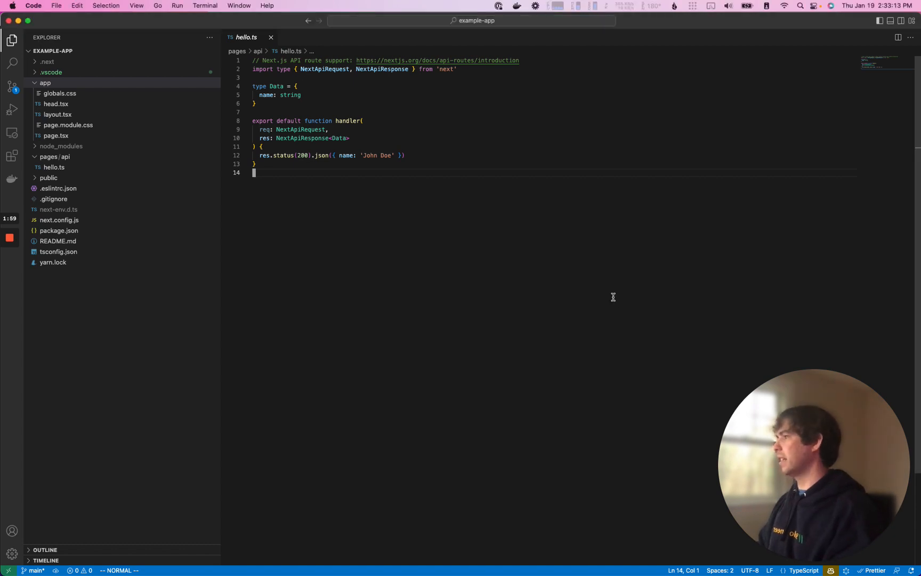
key(cmd+p)
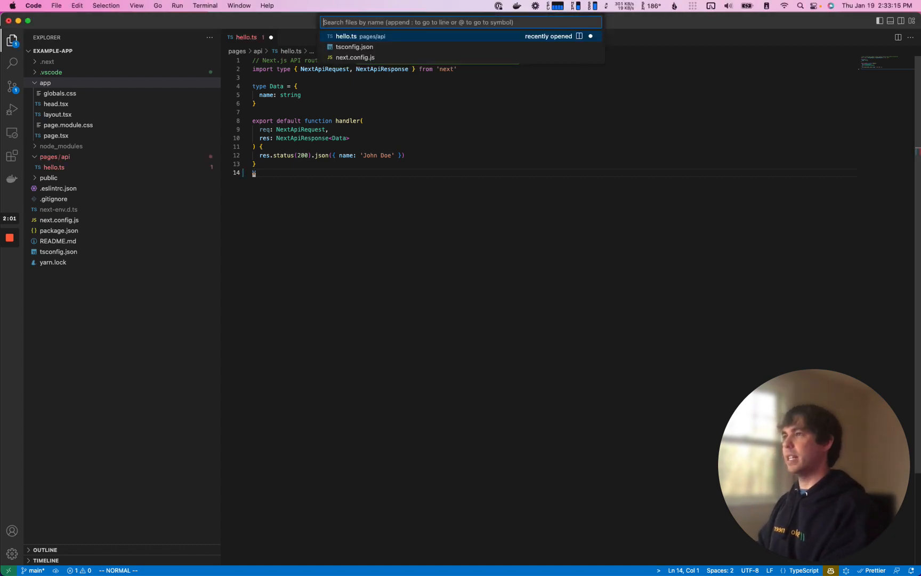
key(Escape)
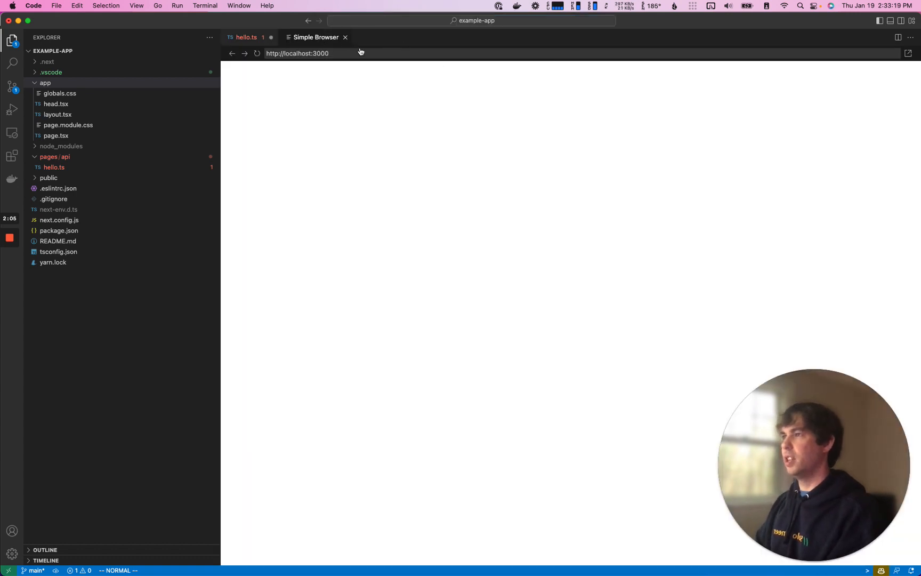
click(246, 37)
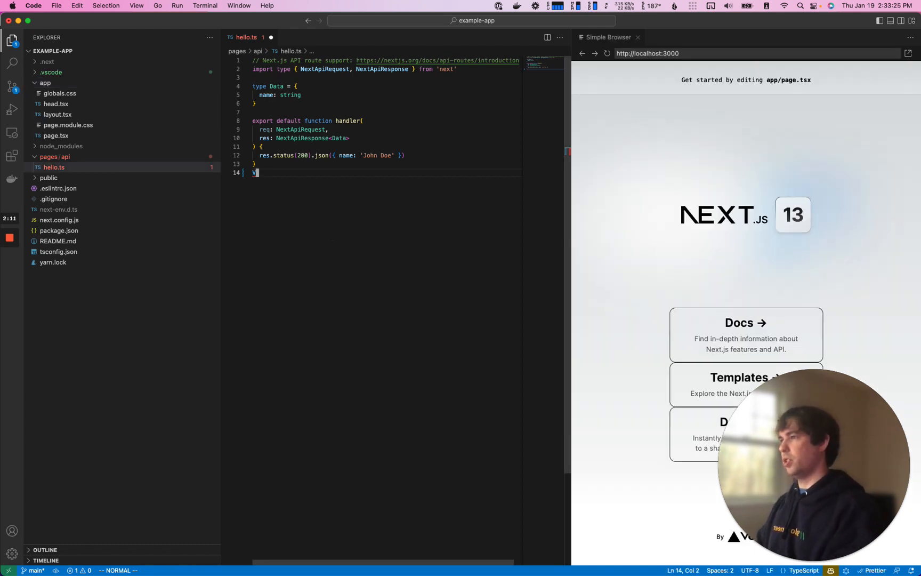
key(backspace)
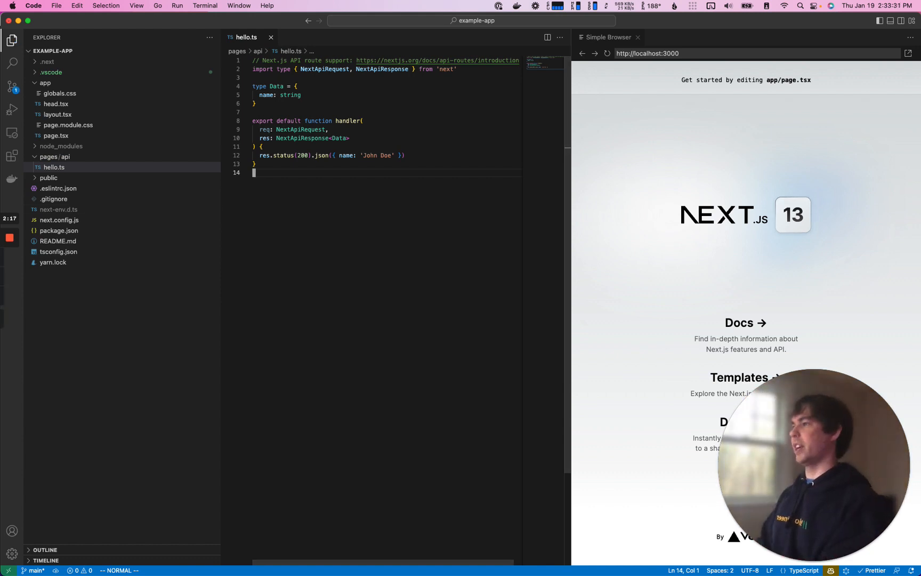
Collapse pages/api and open app/page.tsx as a pinned tab showing the Home component.
click(57, 156)
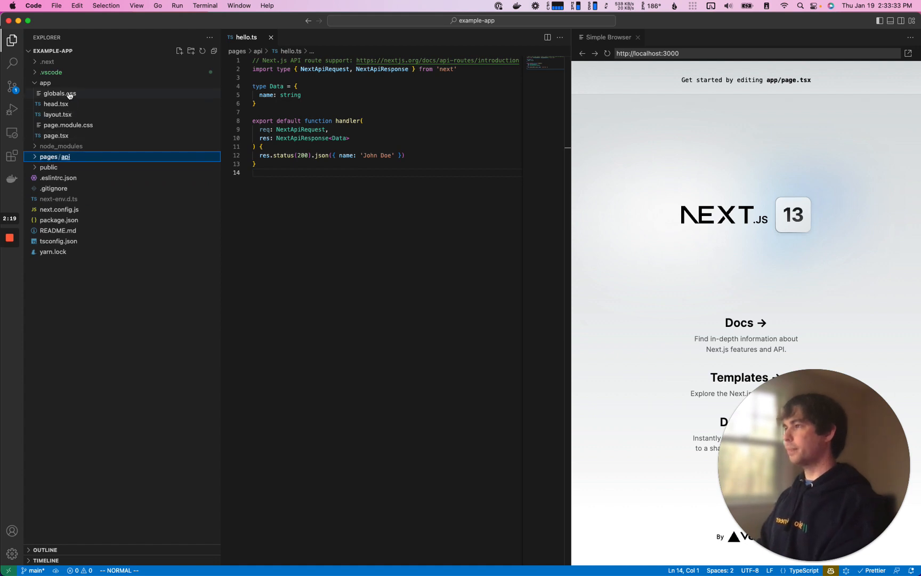
mouse_move(77, 106)
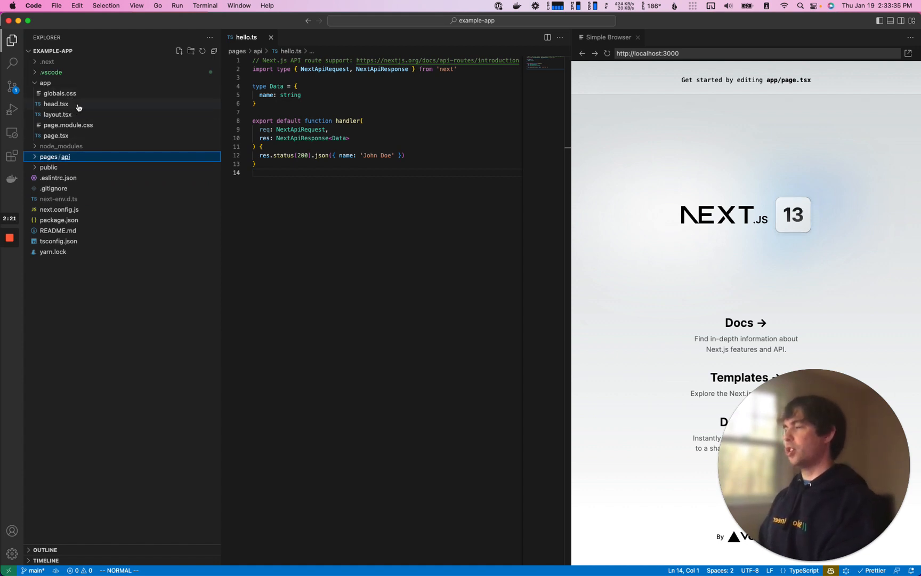
mouse_move(74, 104)
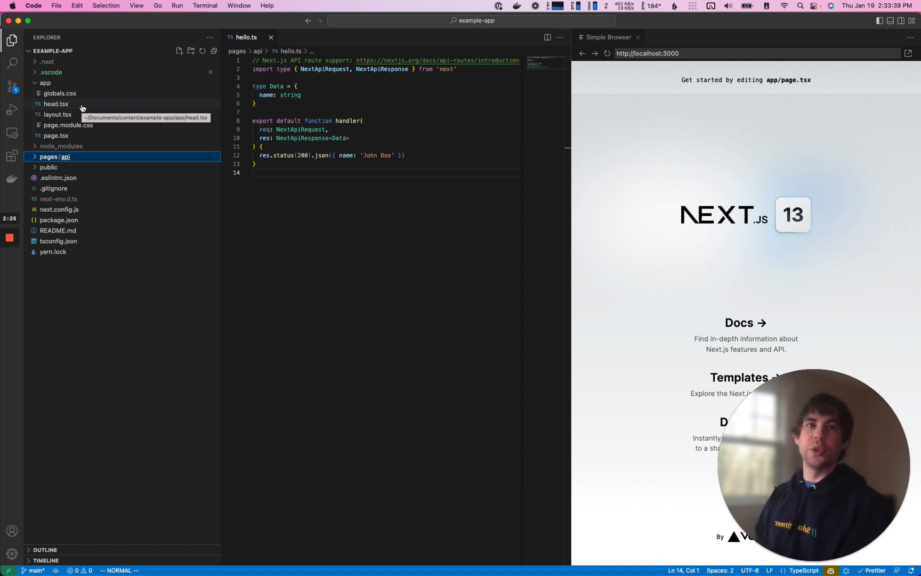
click(53, 136)
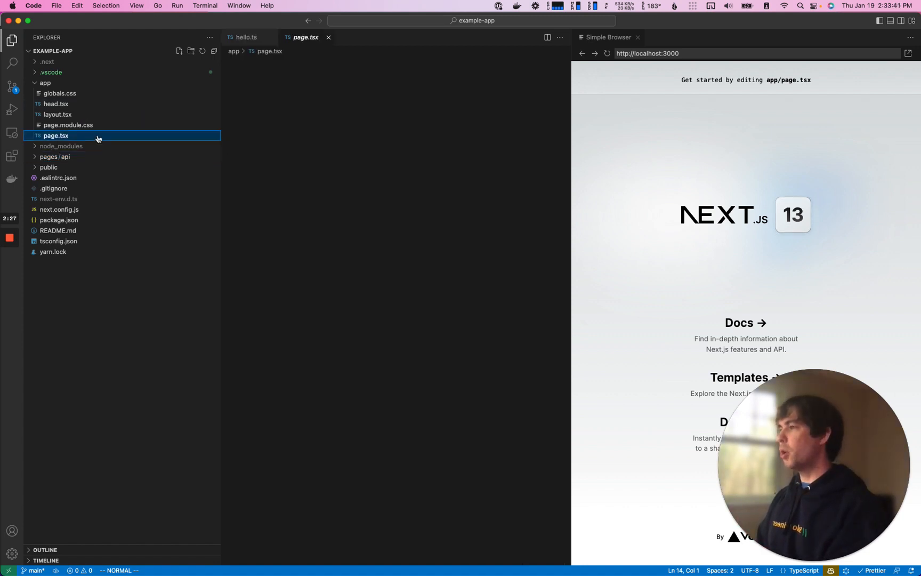
click(54, 135)
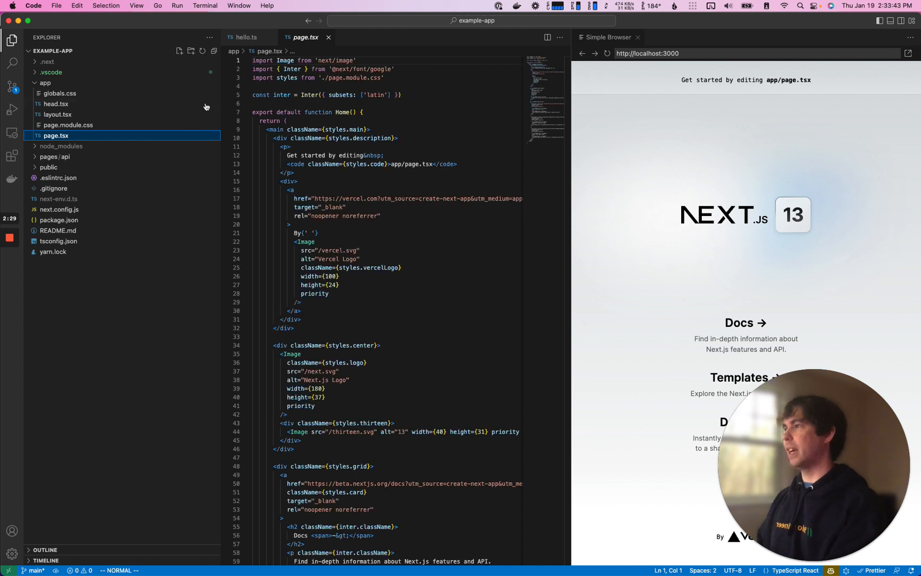
mouse_move(150, 109)
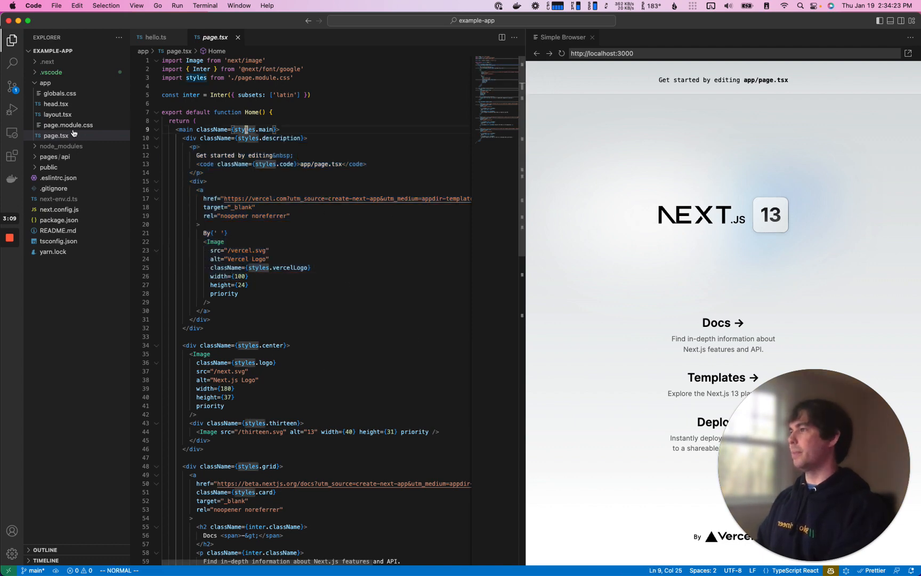
Review page.module.css, return to page.tsx, then view globals.css's root variables.
click(67, 125)
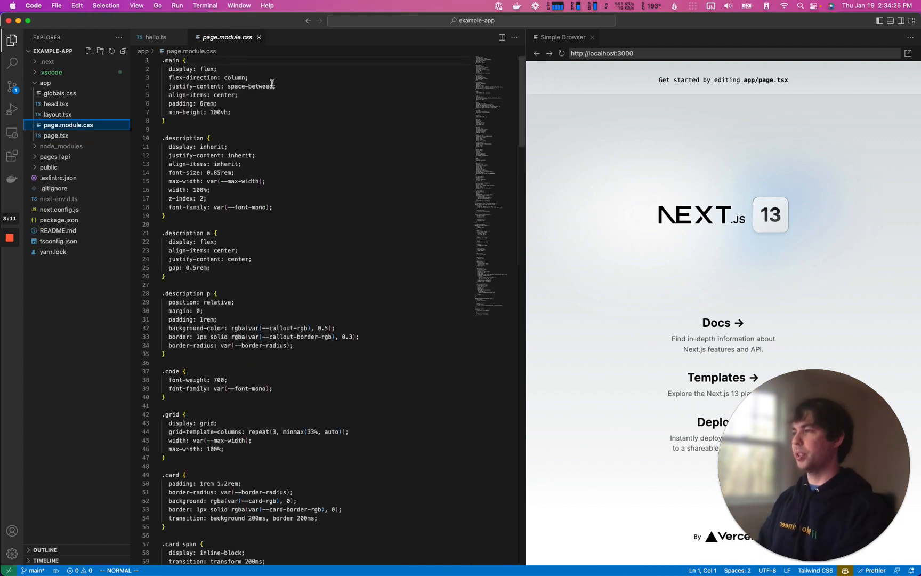
click(57, 136)
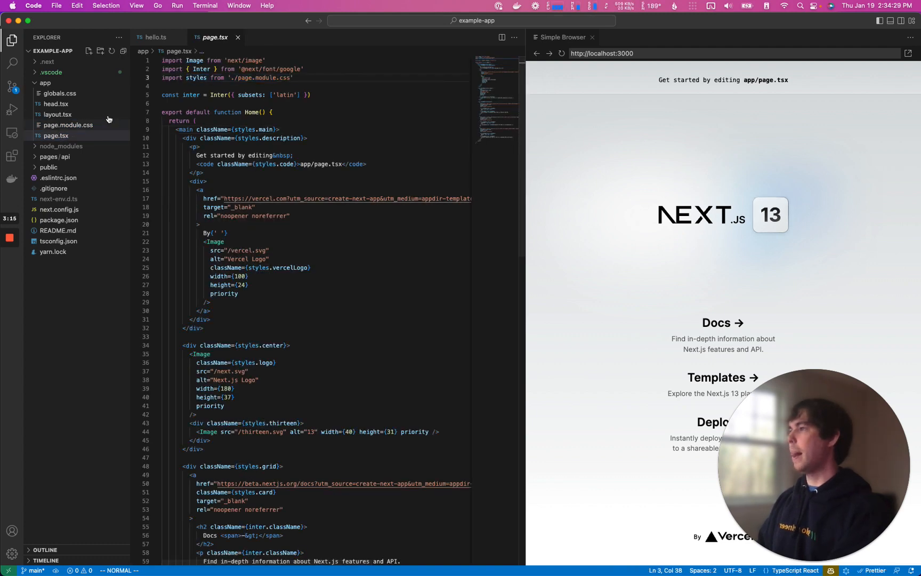
click(59, 94)
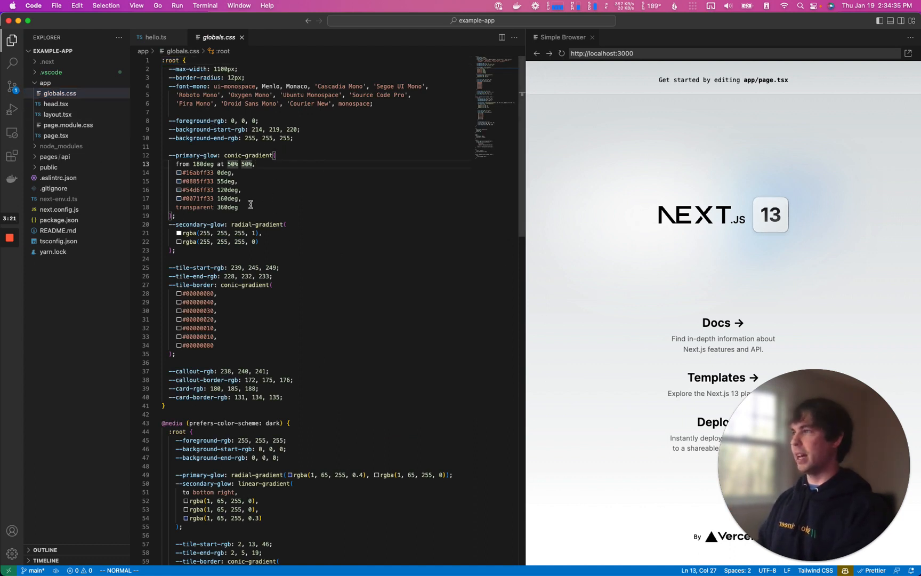
mouse_move(81, 118)
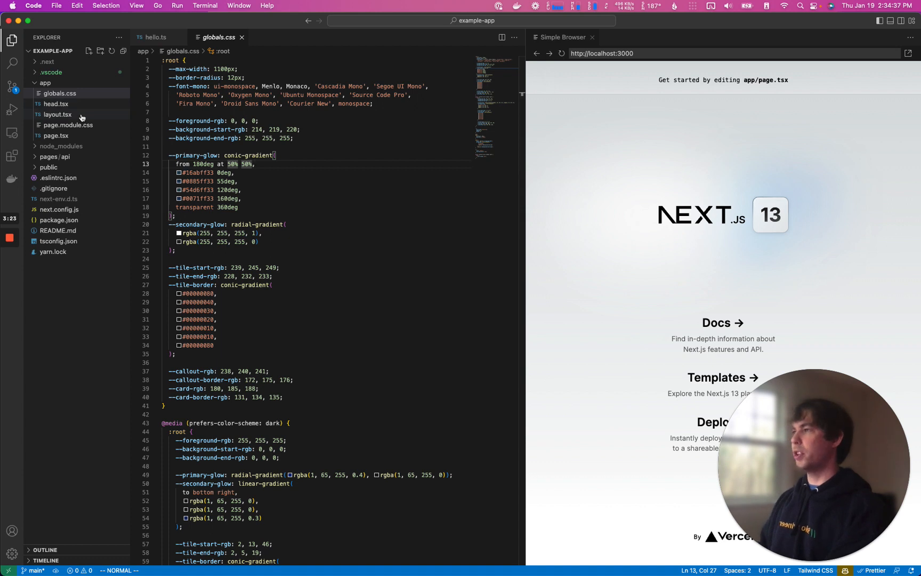
Review layout.tsx's RootLayout, then view head.tsx with its title and meta tags.
click(56, 114)
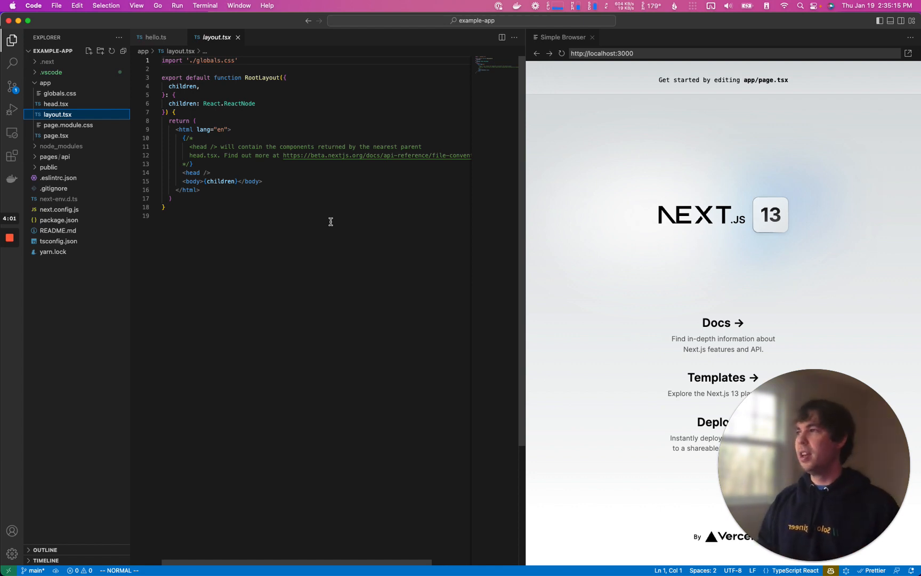
click(187, 87)
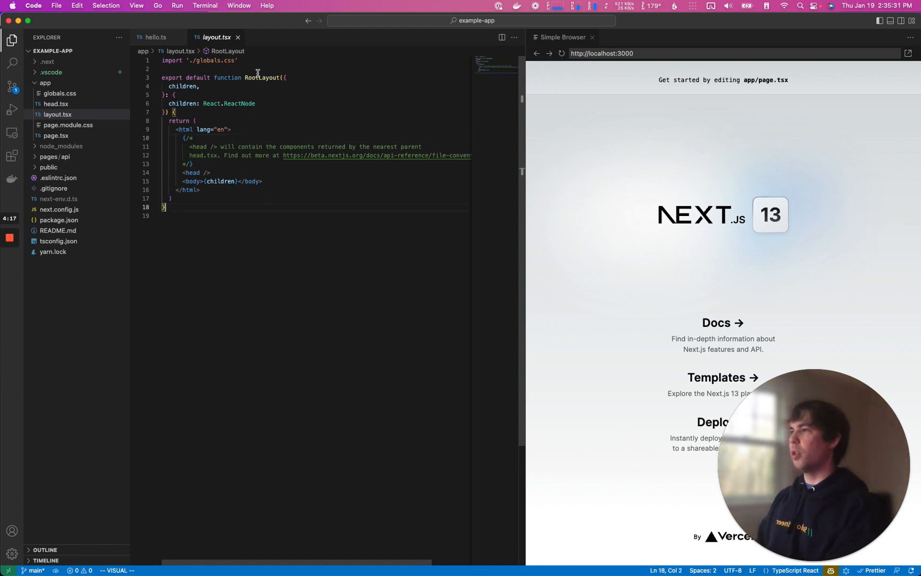
double_click(186, 129)
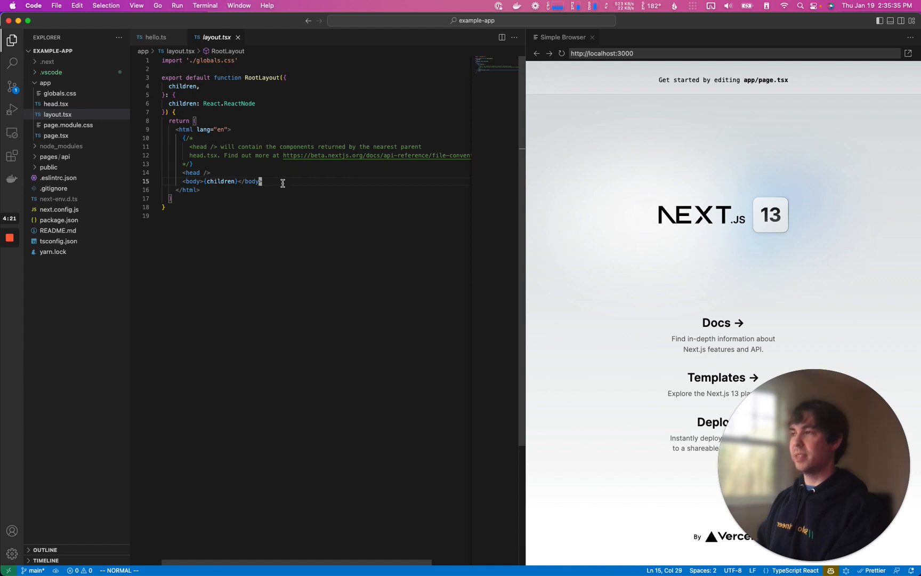
mouse_move(224, 181)
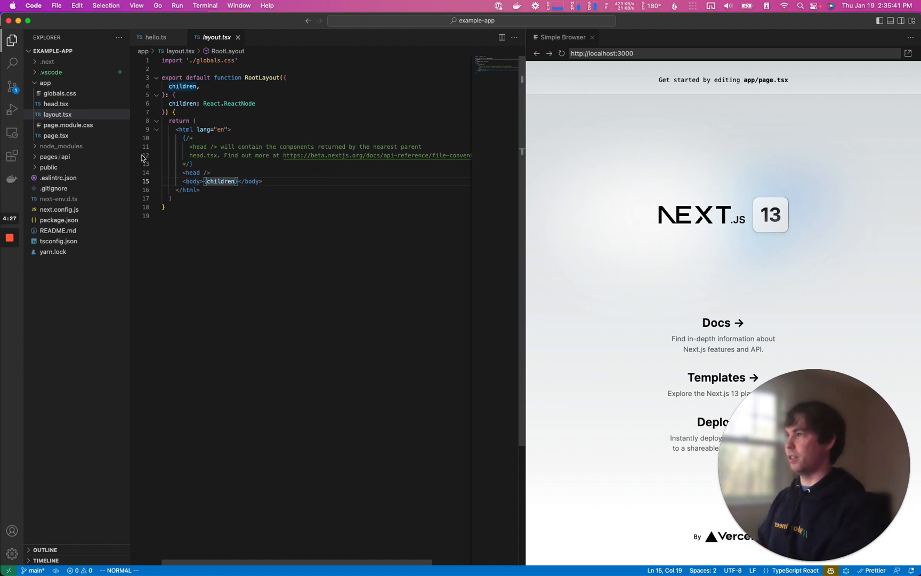
click(56, 105)
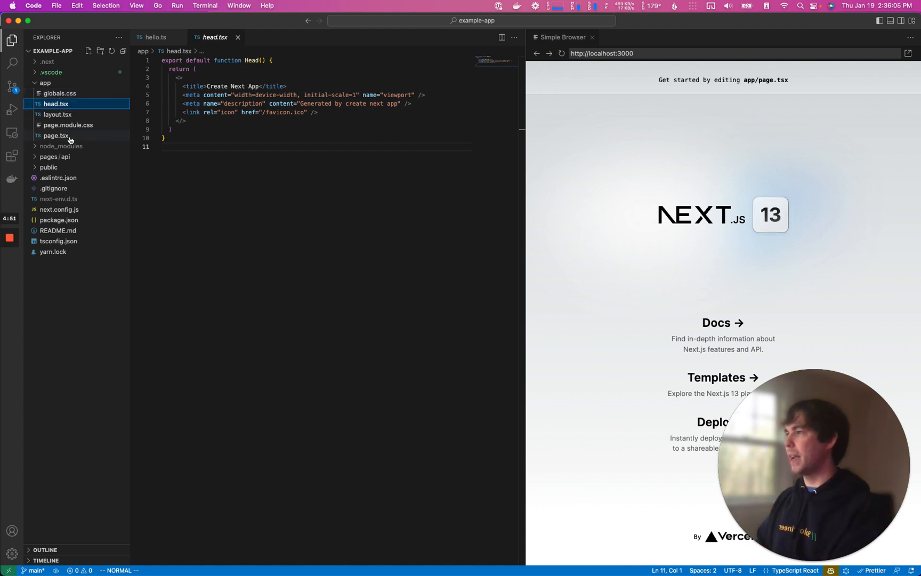
Return to app/page.tsx showing the starter Home markup beside the preview.
click(52, 135)
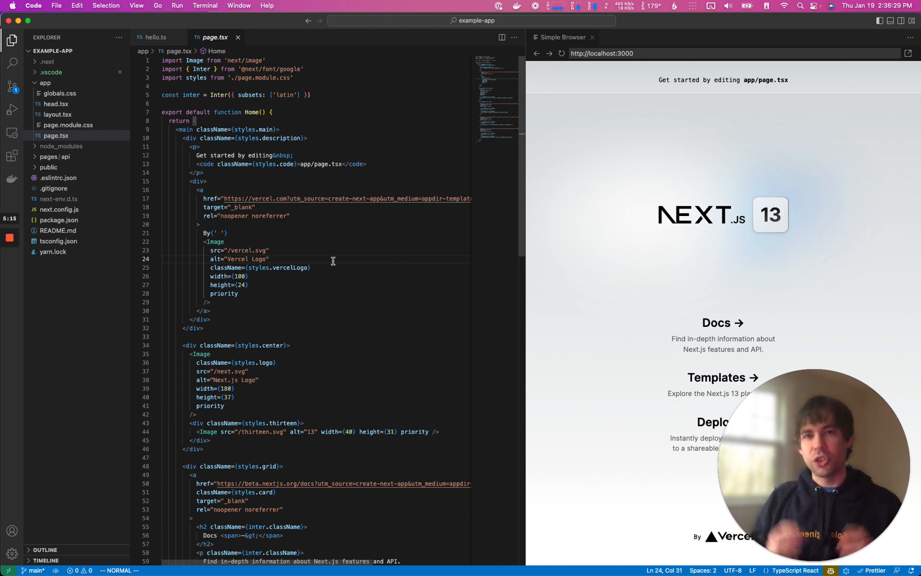
mouse_move(336, 266)
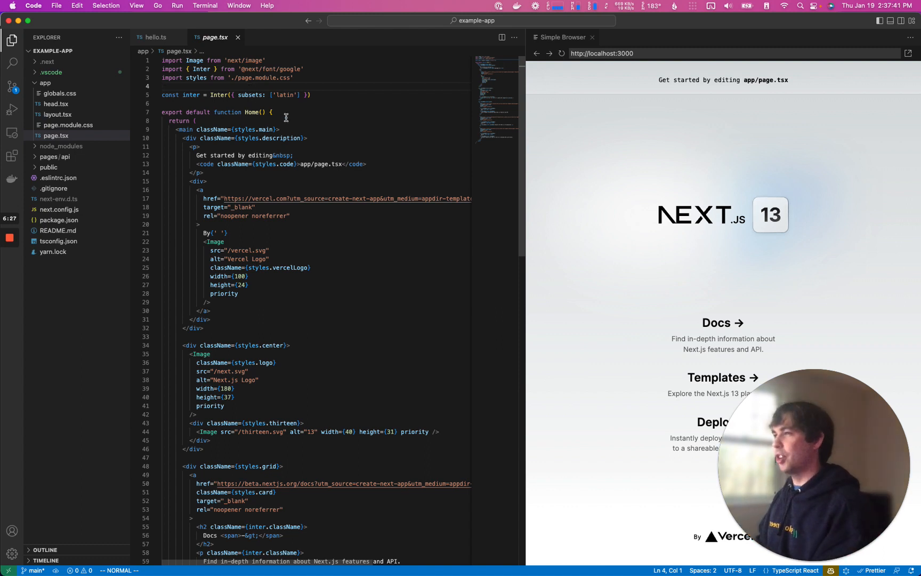
Empty globals.css and page.module.css, leaving the preview unstyled, and return to page.tsx.
click(272, 112)
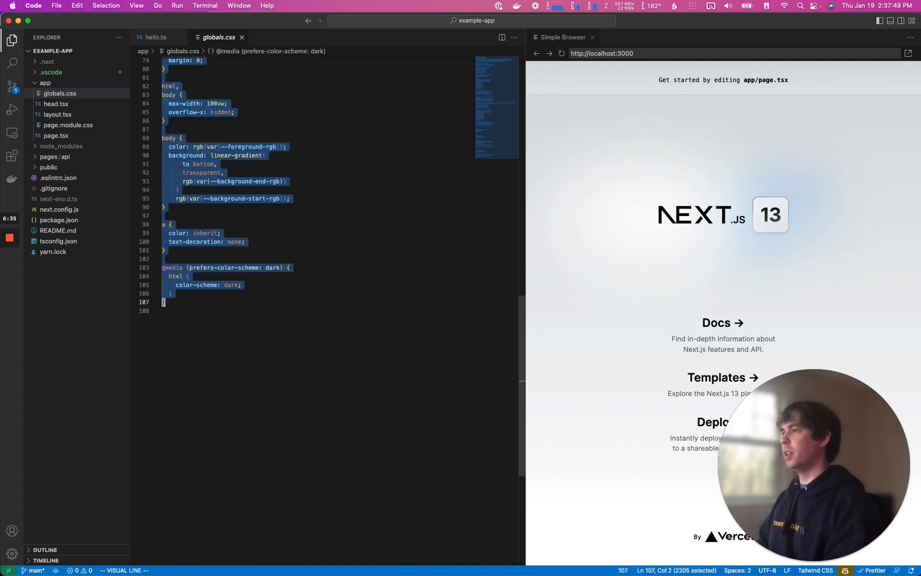
click(68, 125)
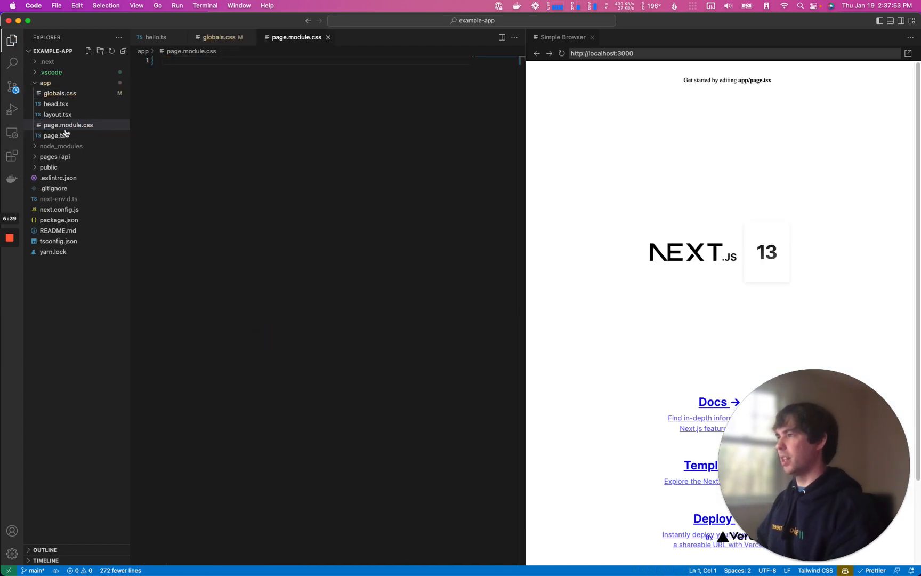
click(52, 136)
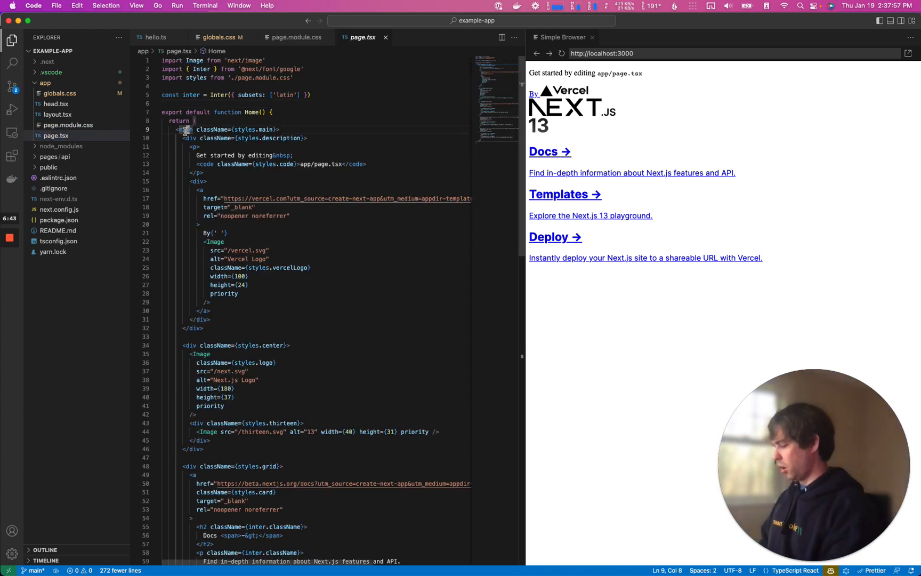
Replace Home's starter markup with a returned <div>Hello</div> shown in the preview.
key(Delete)
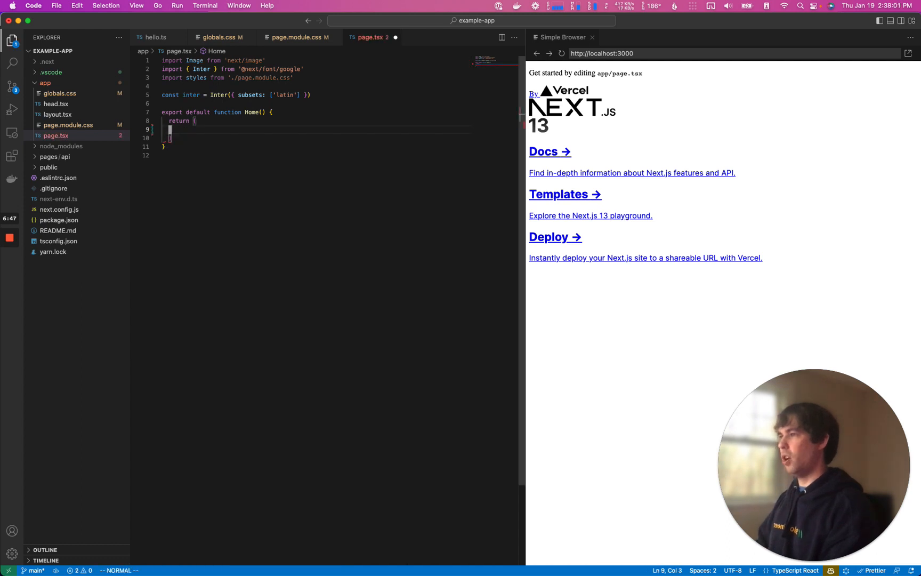
text(<div>)
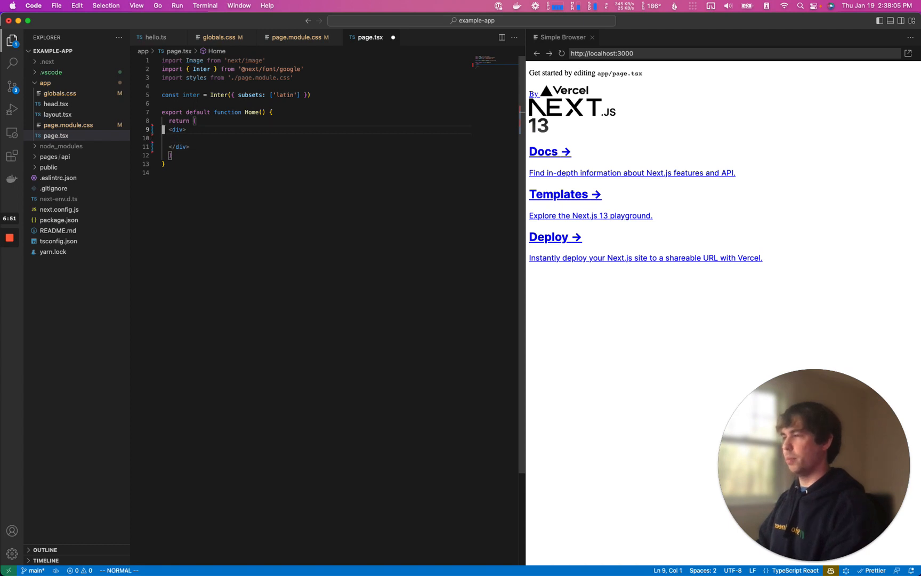
text(Hello</div>)
text(const MyComponent = ()
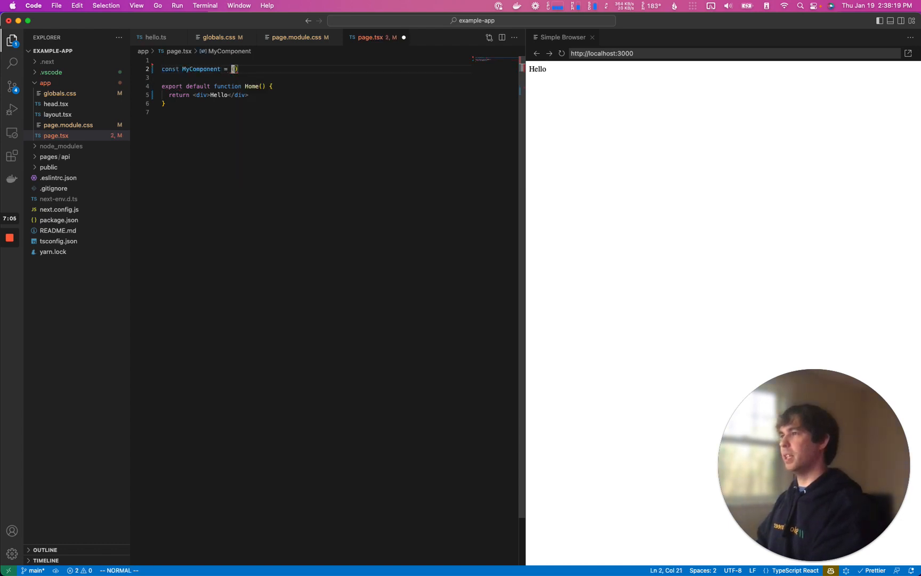
Write async MyComponent returning <div>Hello Server</div> and render <MyComponent /> in Home.
text(async)
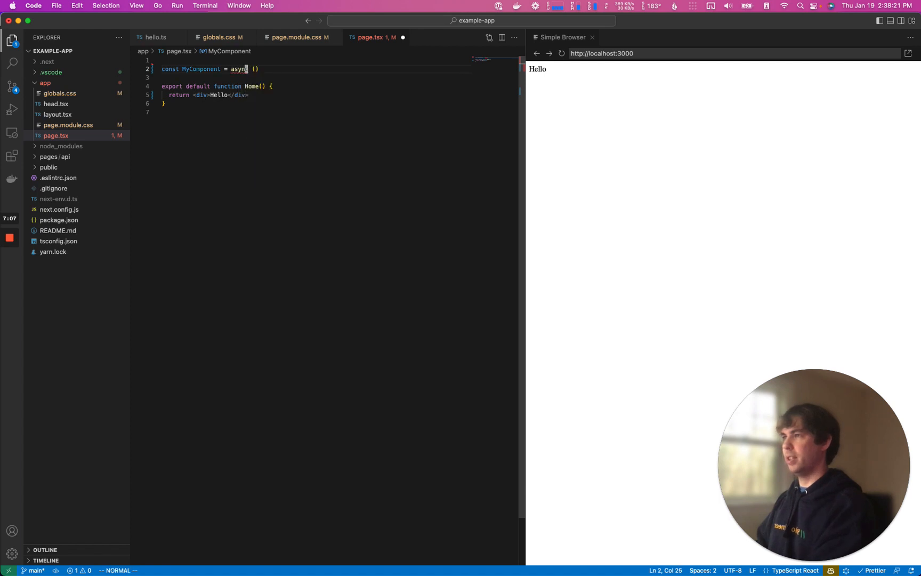
text(=> {)
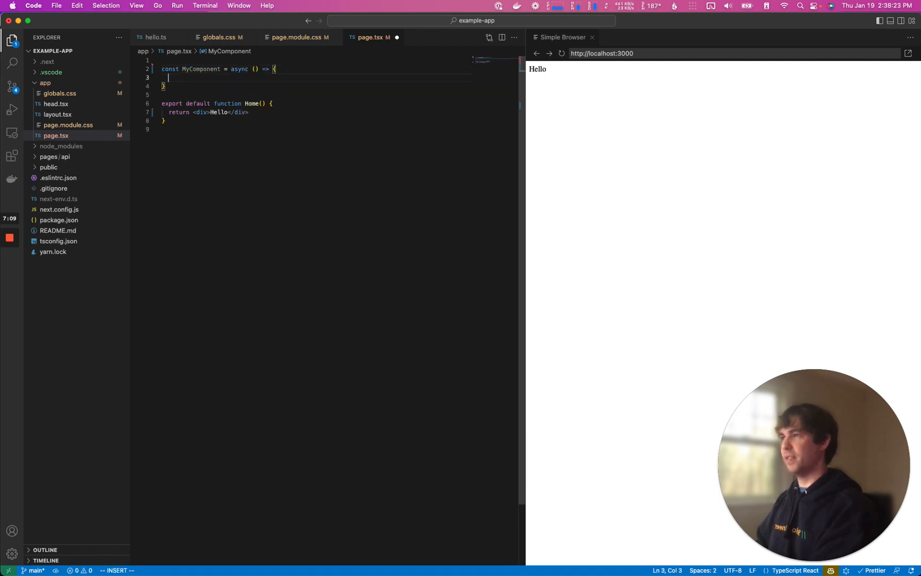
text(return <div></div>)
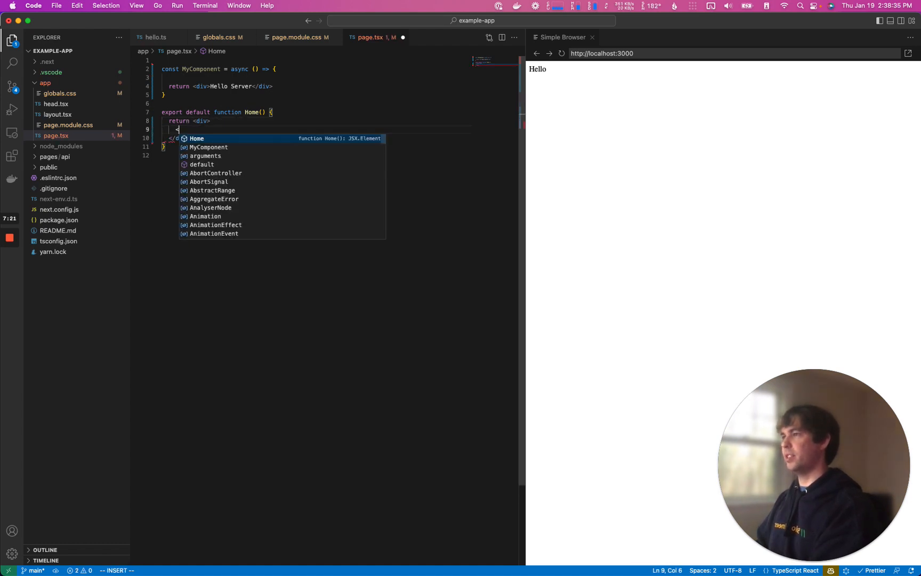
text(<MyComponent />)
text({/* @ts-ignore-error */})
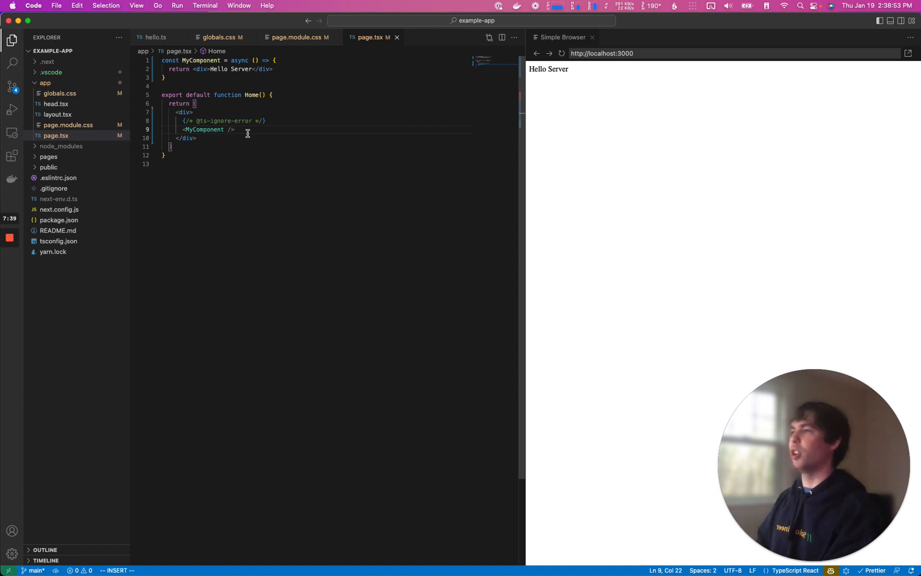
drag(169, 68, 273, 69)
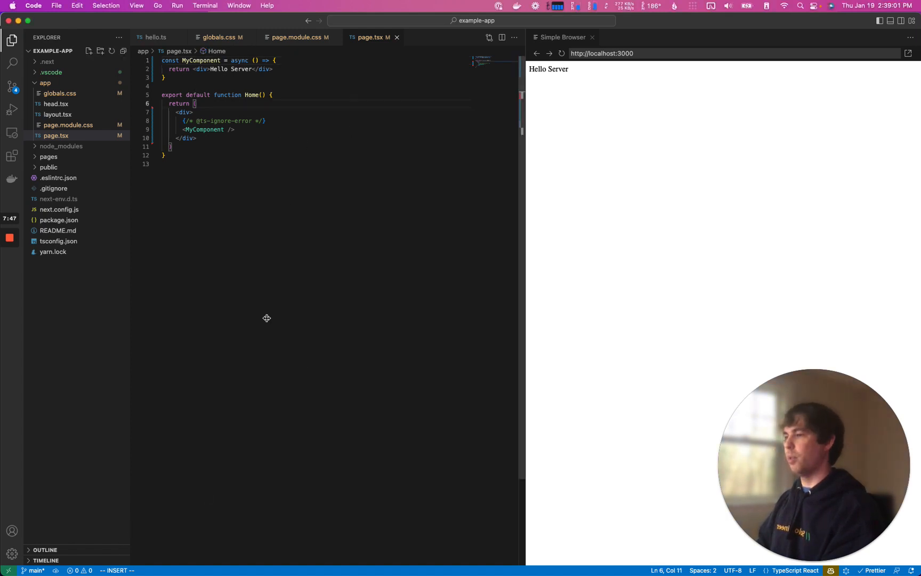
In the integrated terminal, run echo "Hello World" >> /tmp/hello.txt and cat the file back.
key(Ctrl+`)
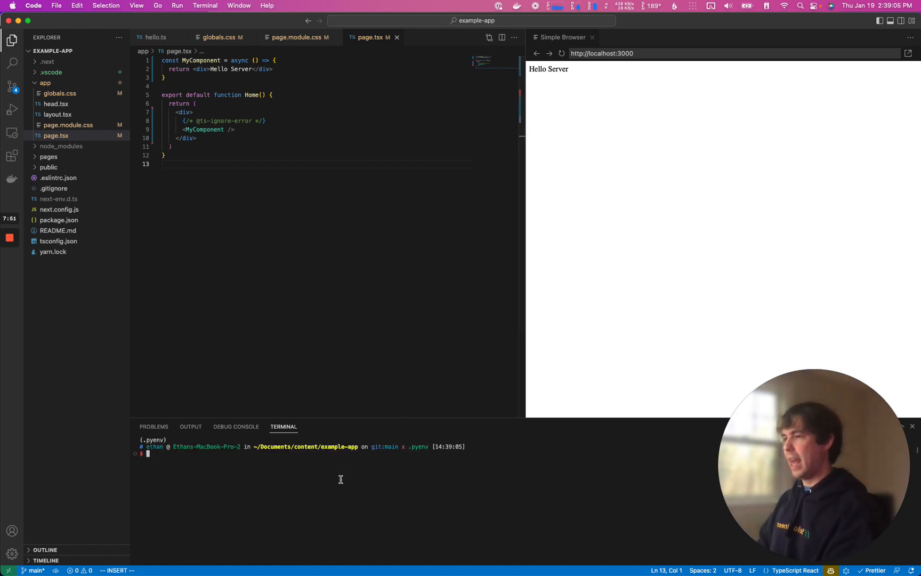
text(echo "Hello World" >> /tmp/hello.txt)
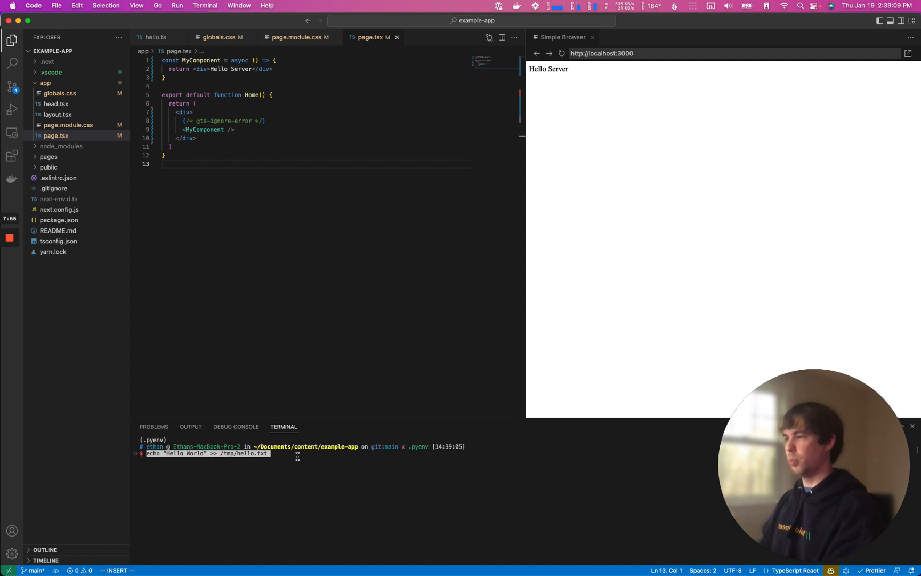
key(Return)
text(cat /tmp/hello.txt)
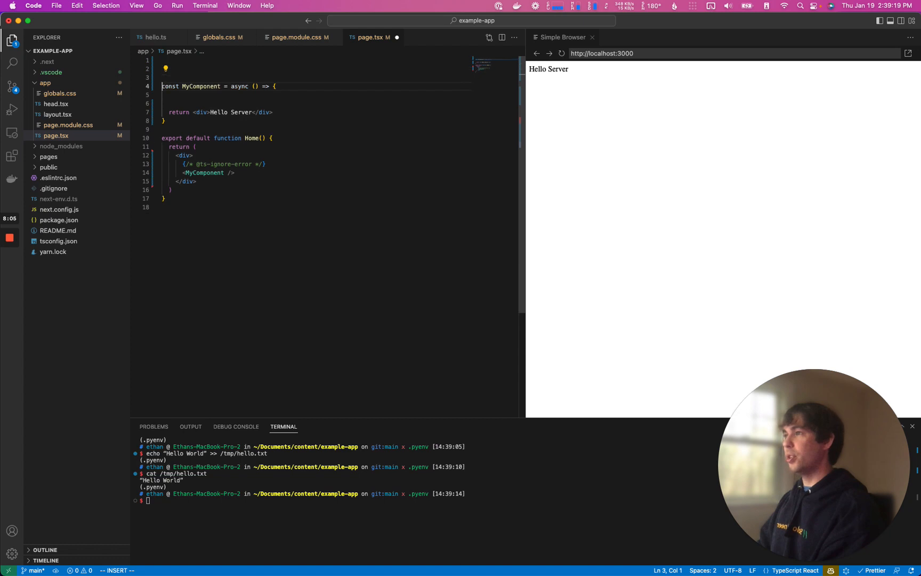
key(Escape)
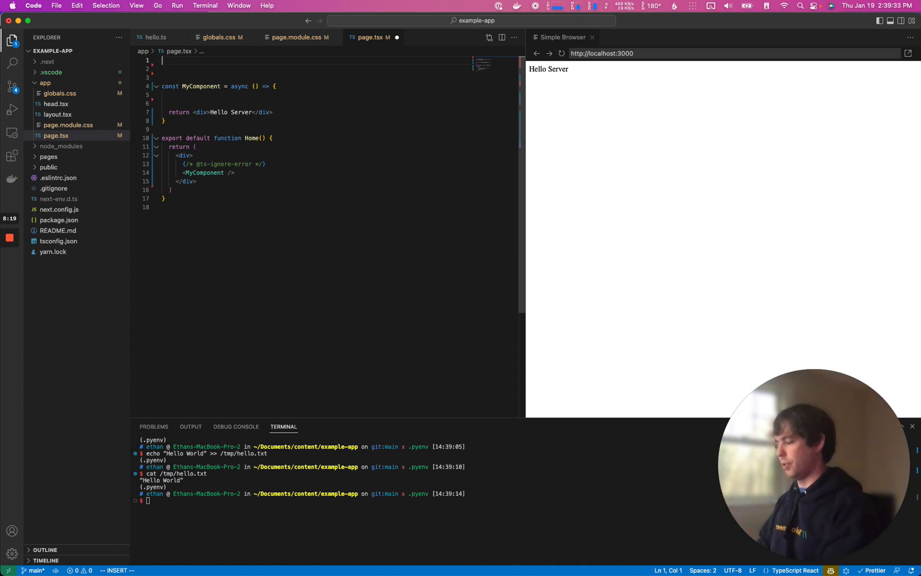
Import readFile from fs/promises at the top of page.tsx.
text(import {})
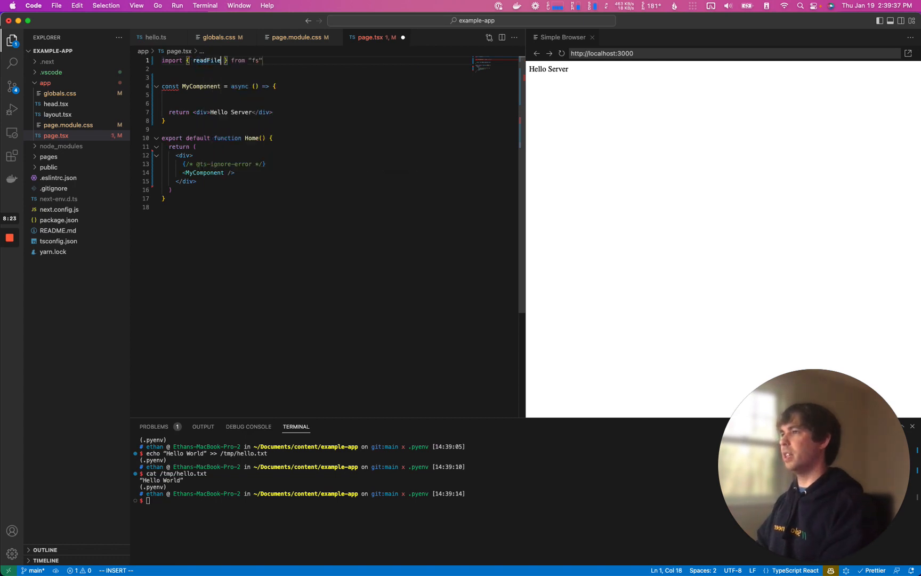
text(/promises)
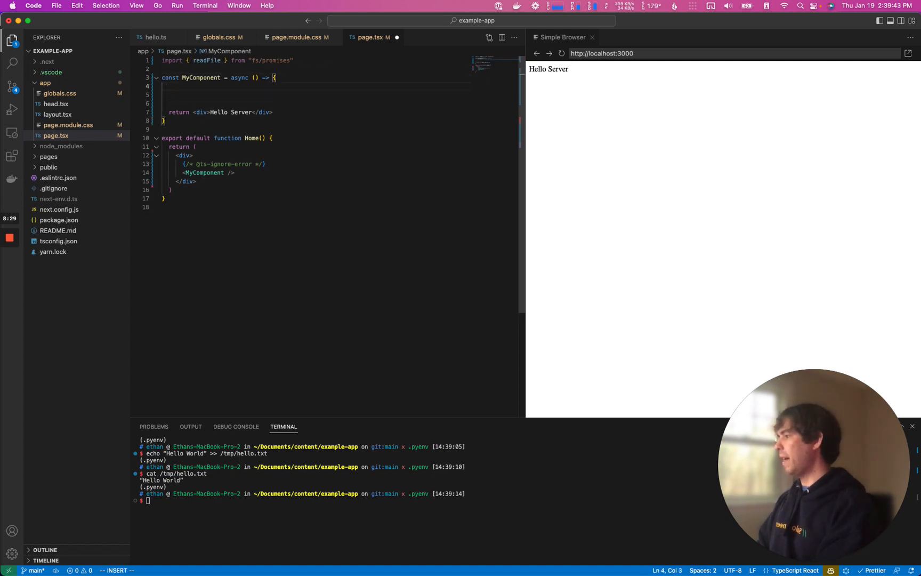
Add const data = await readFile('/tmp/hello.txt', { encoding: 'utf-8' }) and return <div>{data}</div>.
text(const data =)
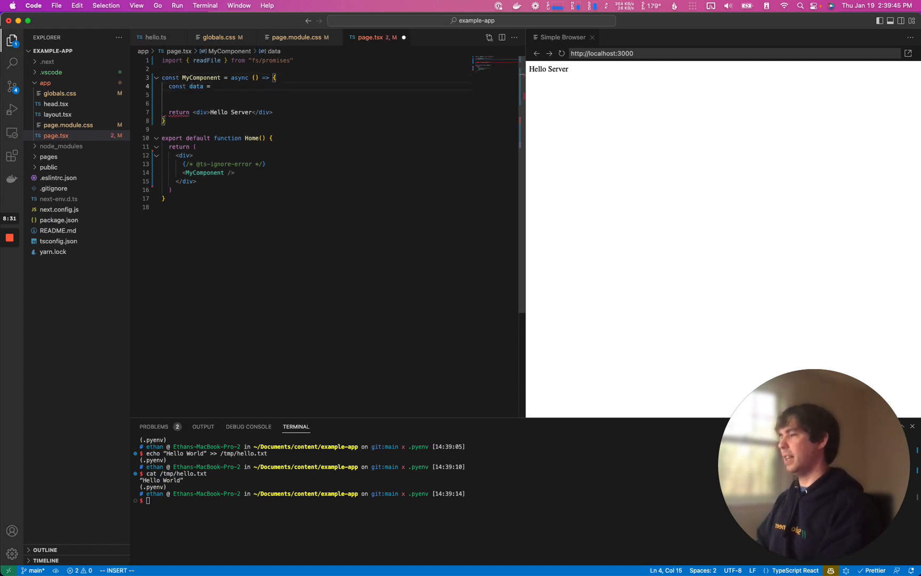
text(await)
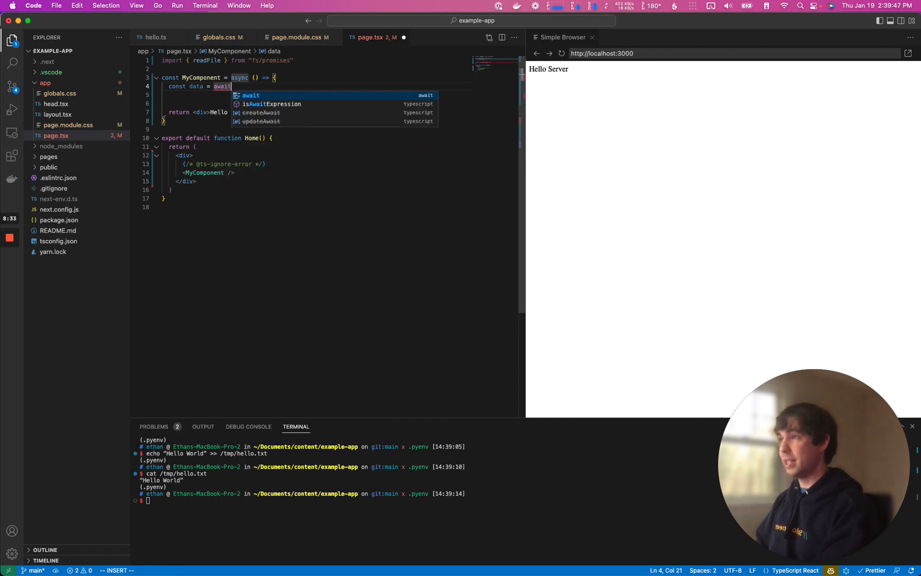
text(readFile('/)
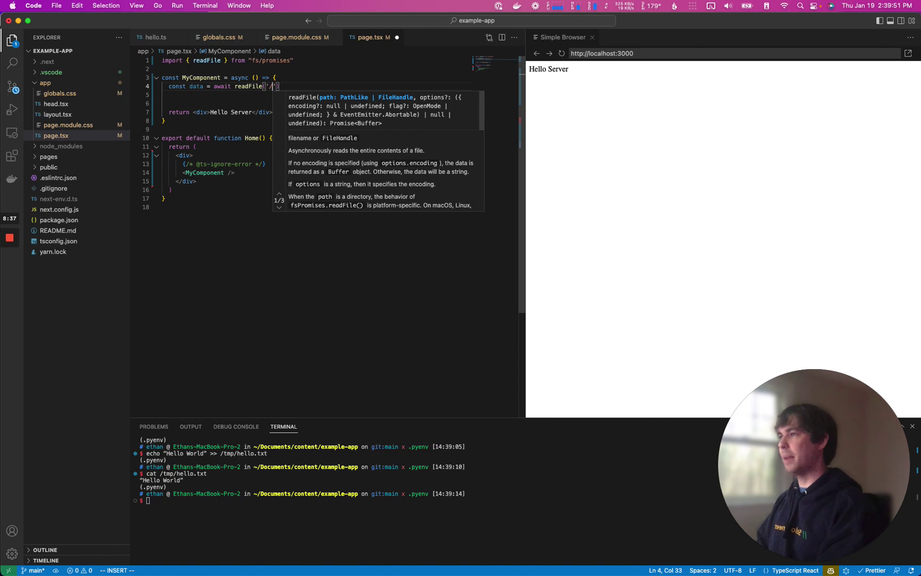
text(/tmp/)
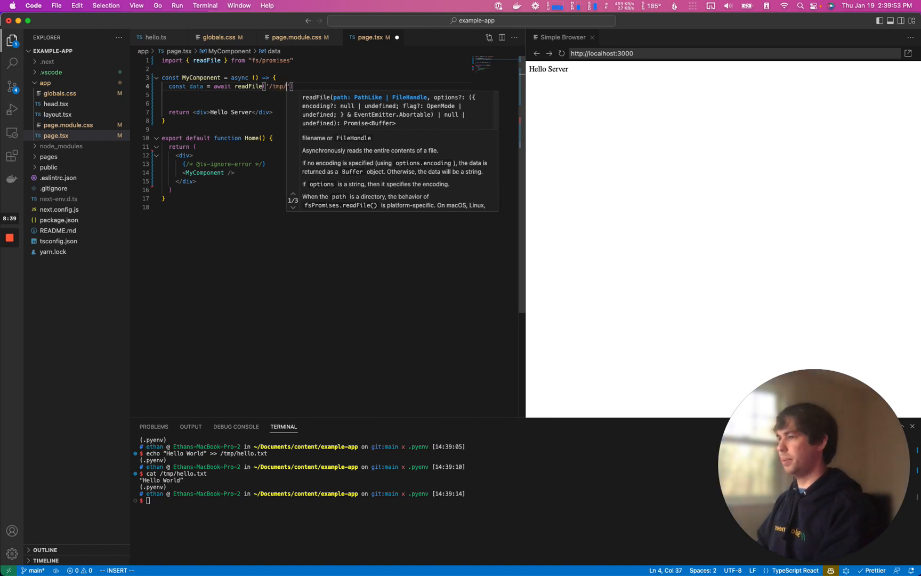
text(hello.txt)
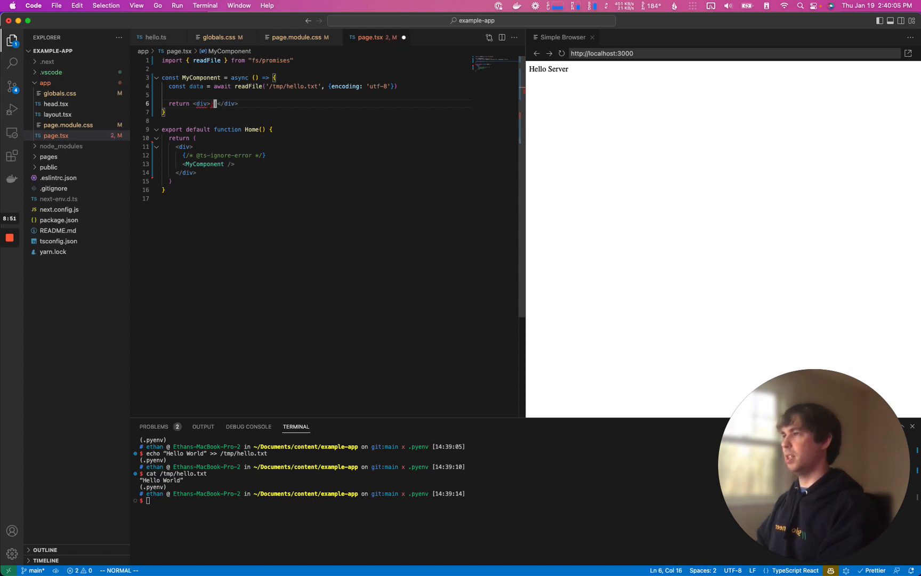
text({data)
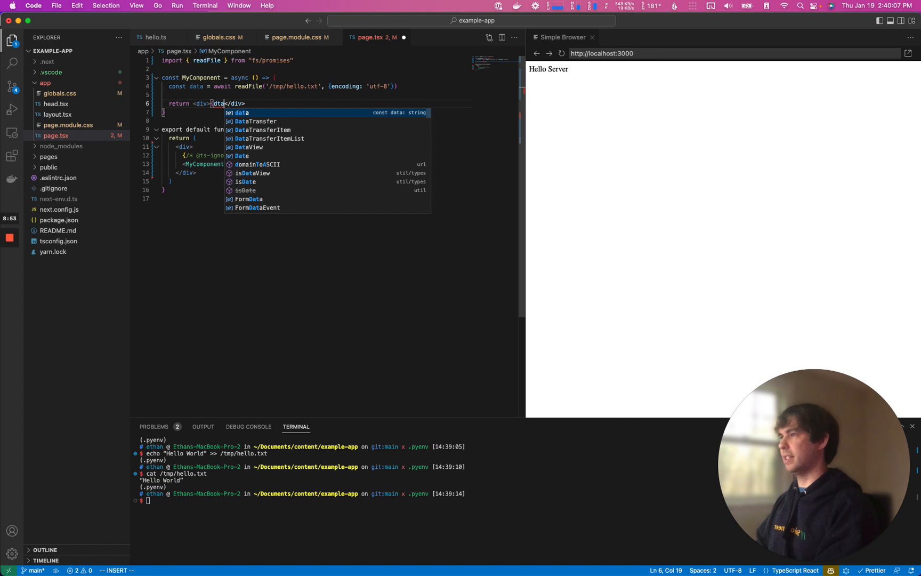
key(Escape)
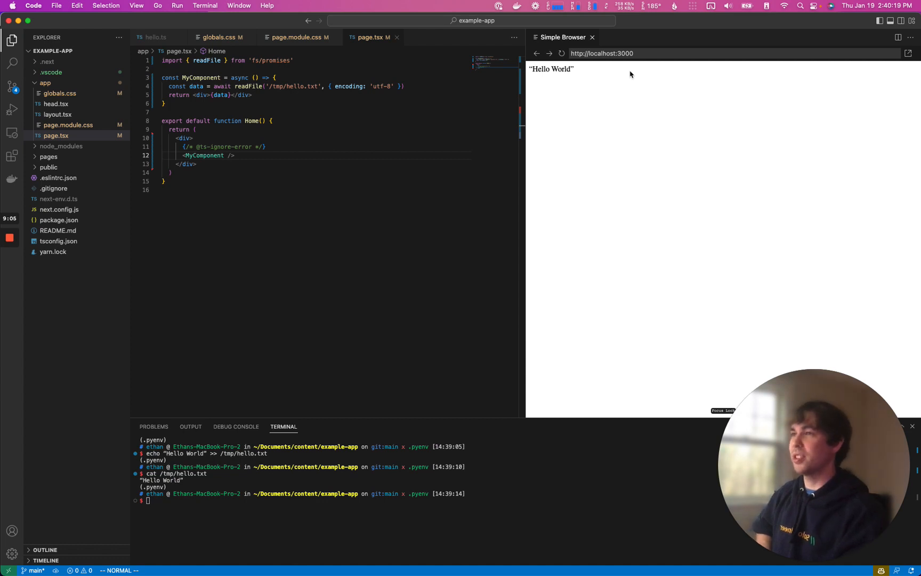
mouse_move(615, 96)
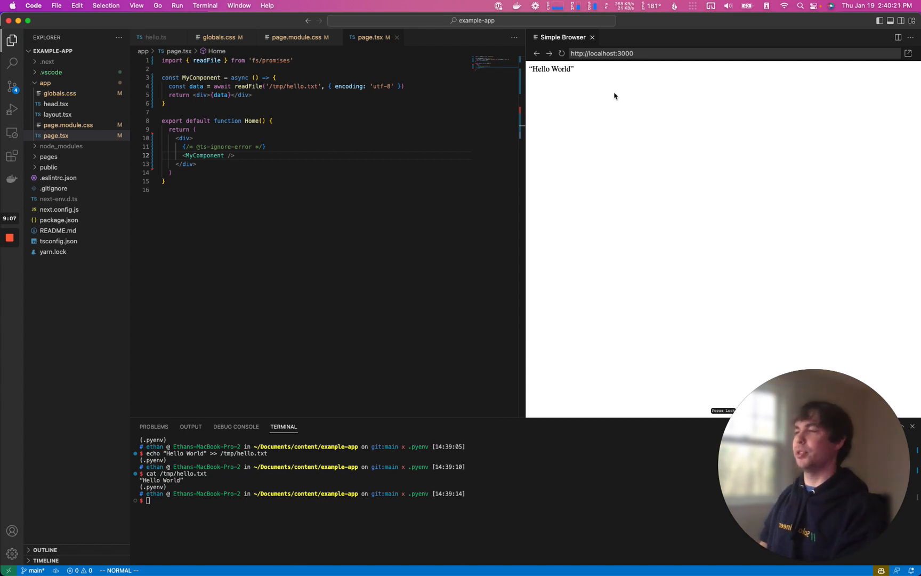